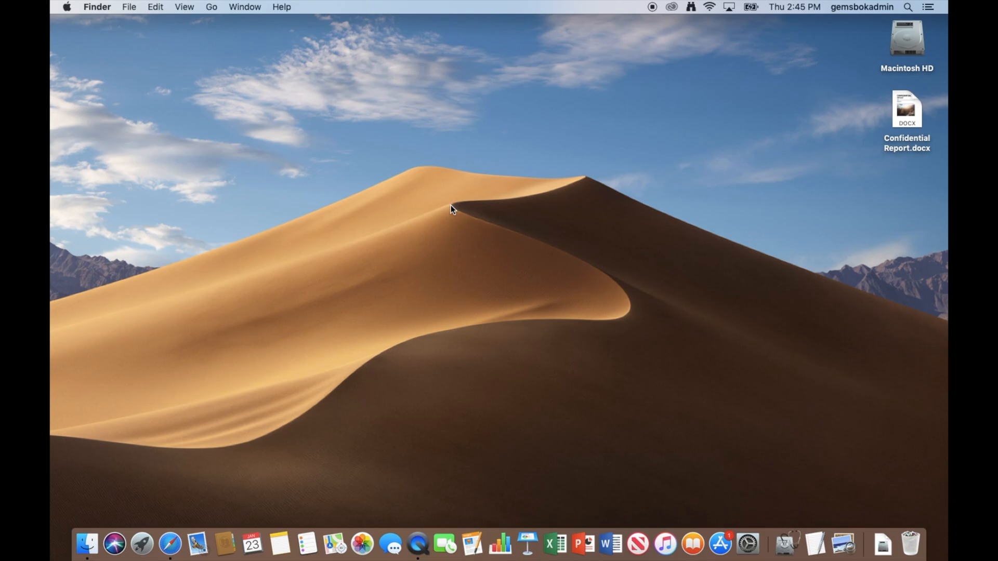
{"action": "mouse_move", "coordinate": [893, 143]}
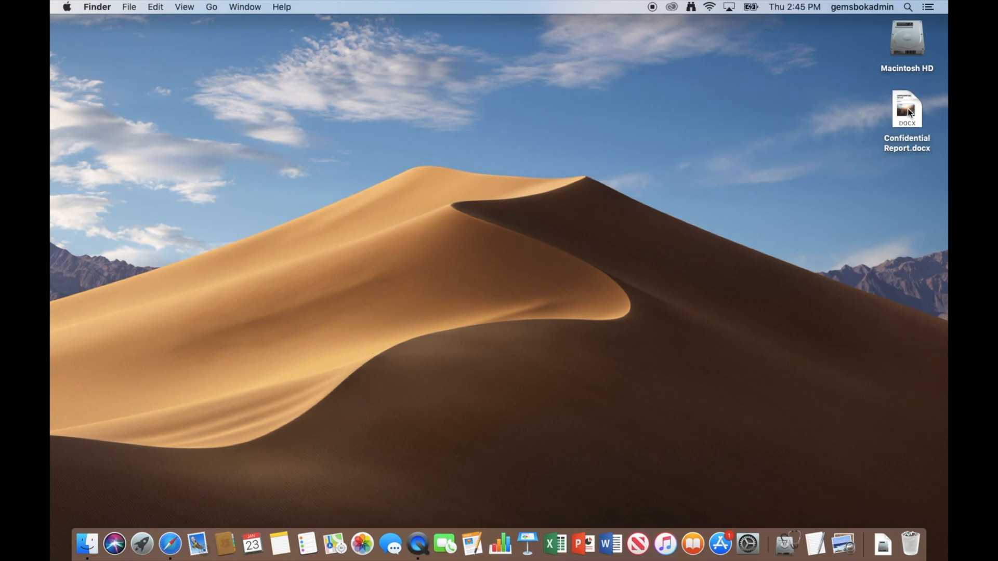
Open Confidential Report.docx from the desktop in Word
{"action": "left_click", "coordinate": [907, 109]}
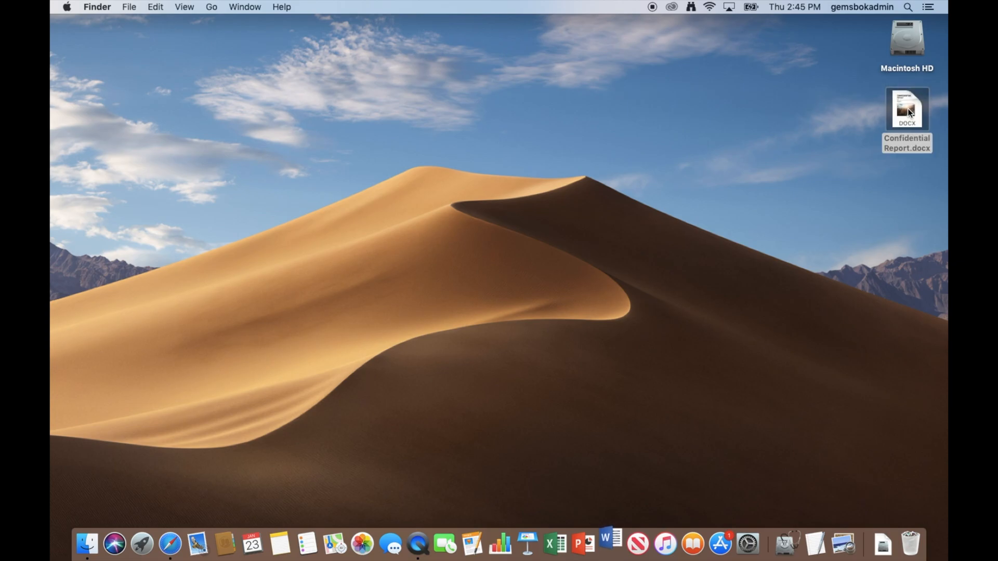
{"action": "double_click", "coordinate": [907, 110]}
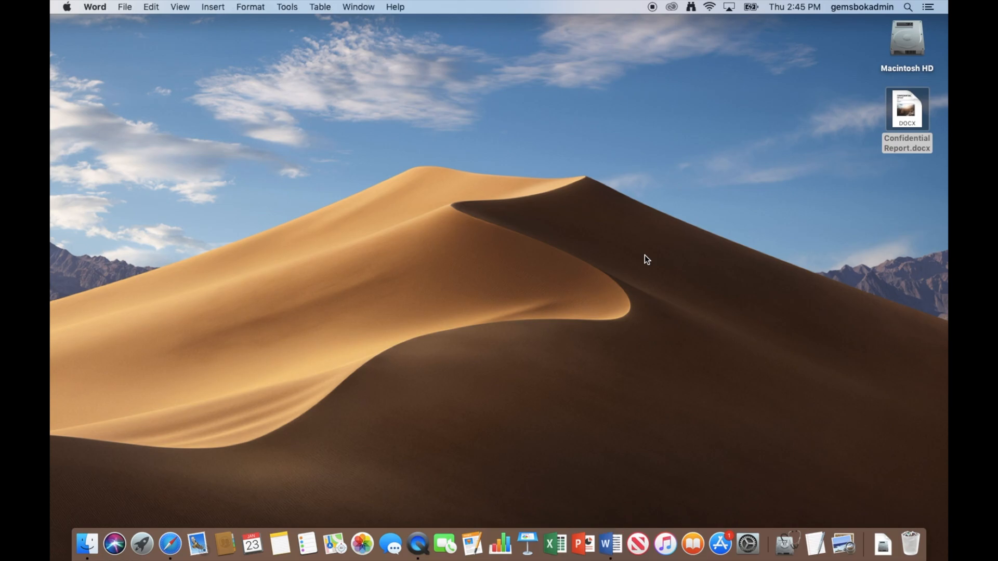
{"action": "double_click", "coordinate": [907, 109]}
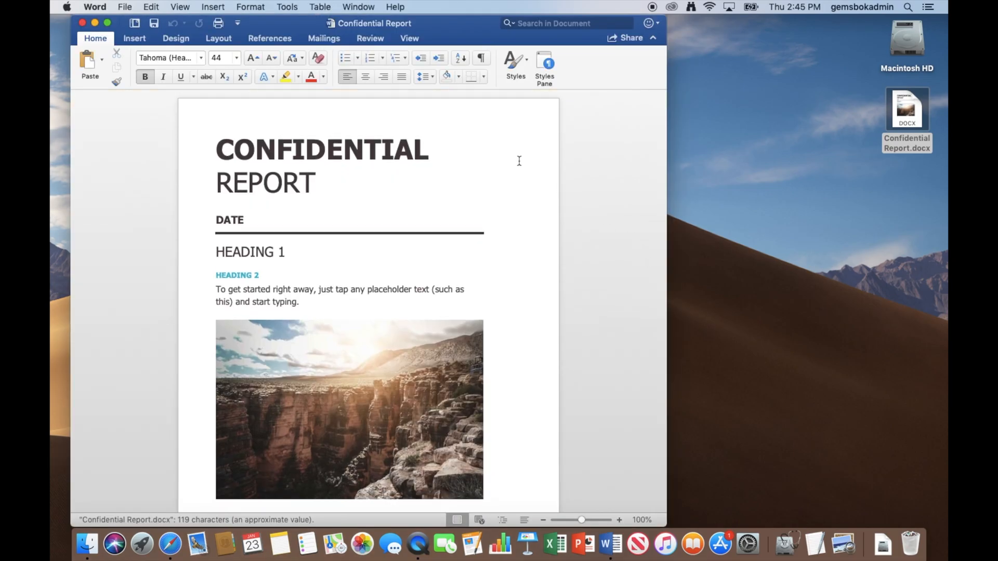
{"action": "mouse_move", "coordinate": [581, 176]}
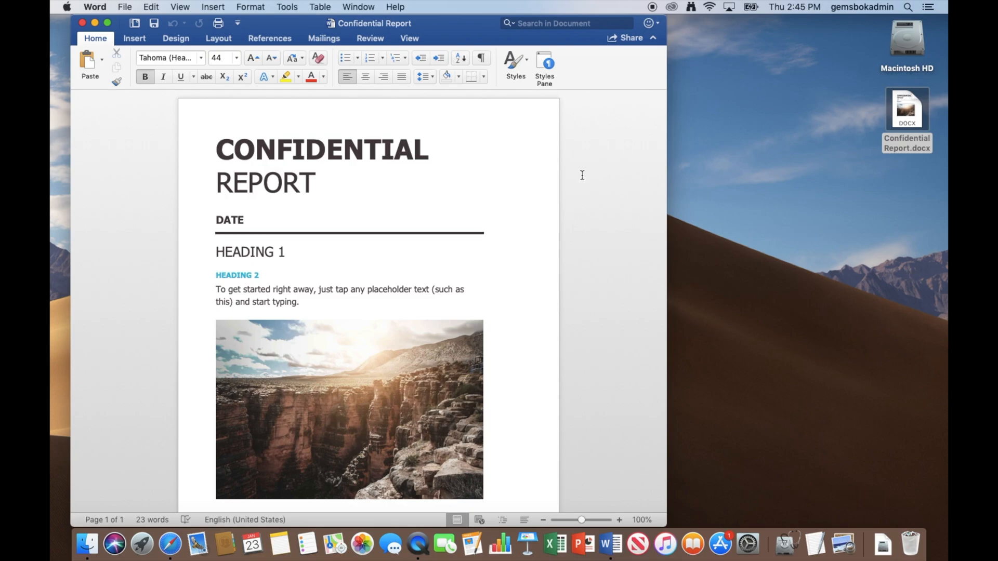
{"action": "mouse_move", "coordinate": [351, 51]}
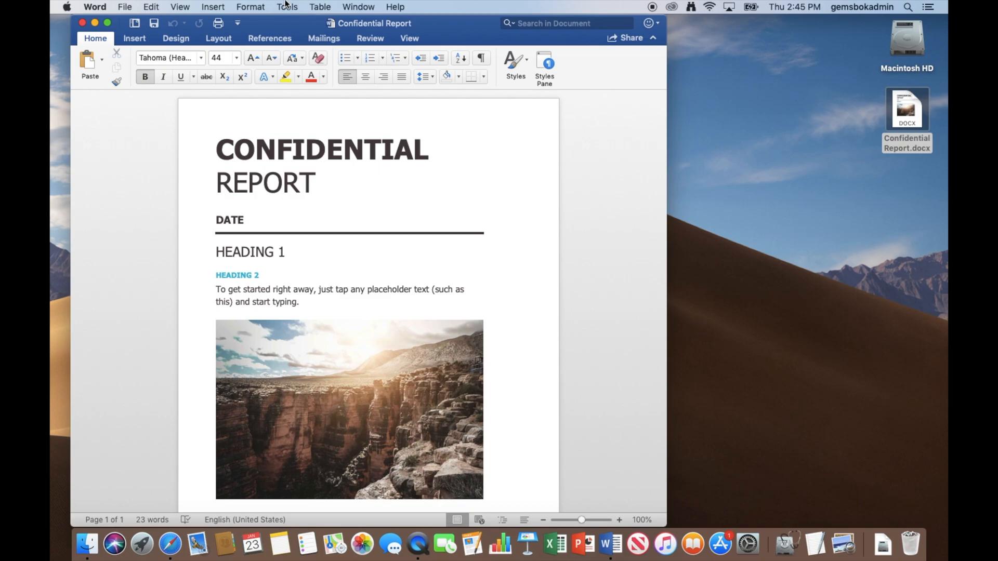
From the Tools menu, enter and confirm a password required to open the report
{"action": "left_click", "coordinate": [286, 6]}
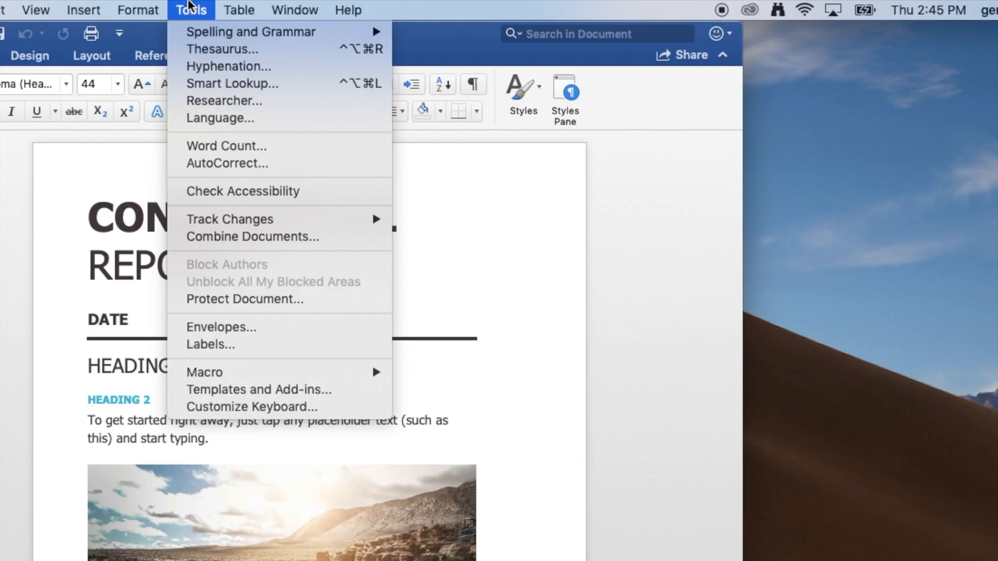
{"action": "mouse_move", "coordinate": [244, 300]}
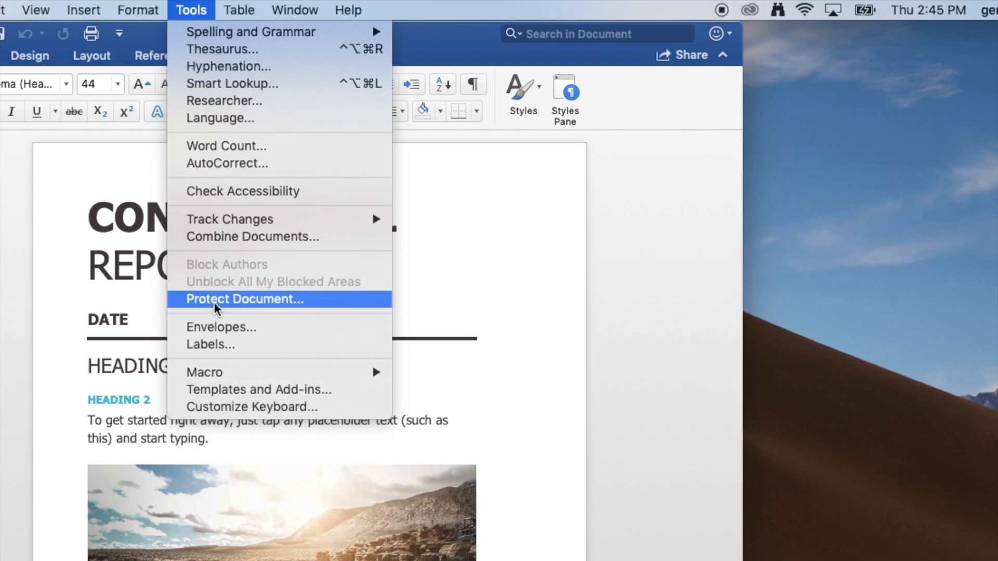
{"action": "mouse_move", "coordinate": [311, 305]}
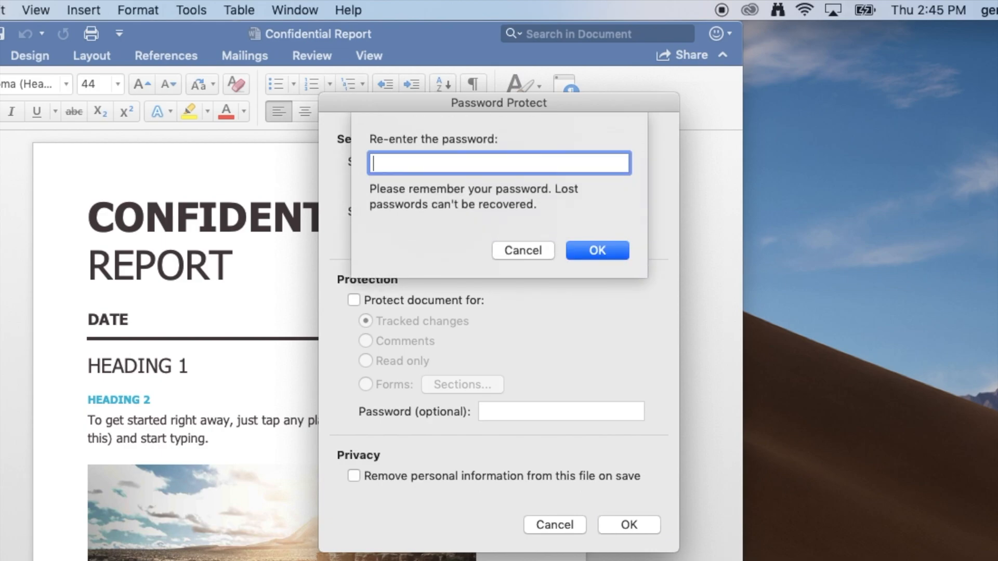
{"action": "type", "text": "•"}
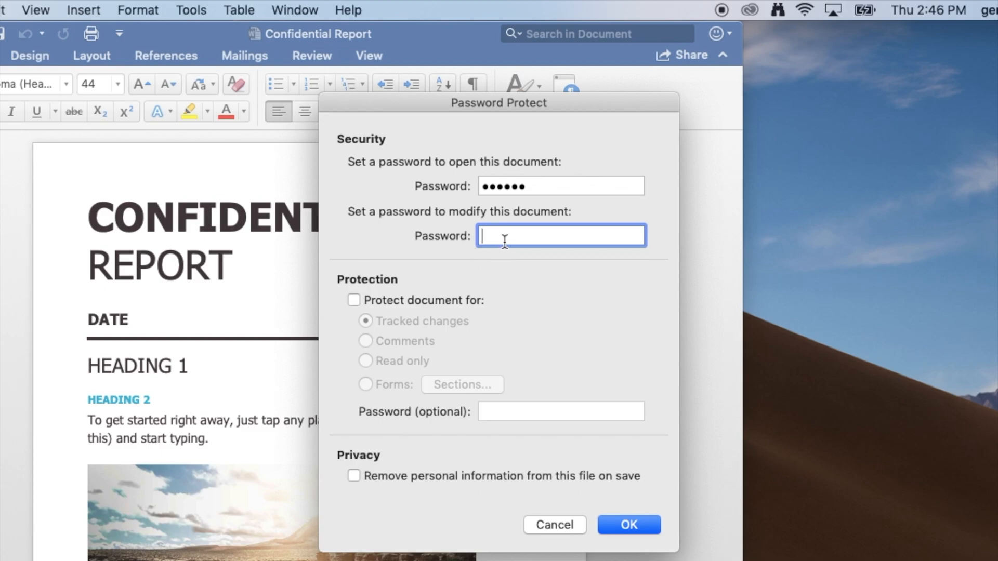
Enter and confirm a second password required to modify the report
{"action": "type", "text": "••••••"}
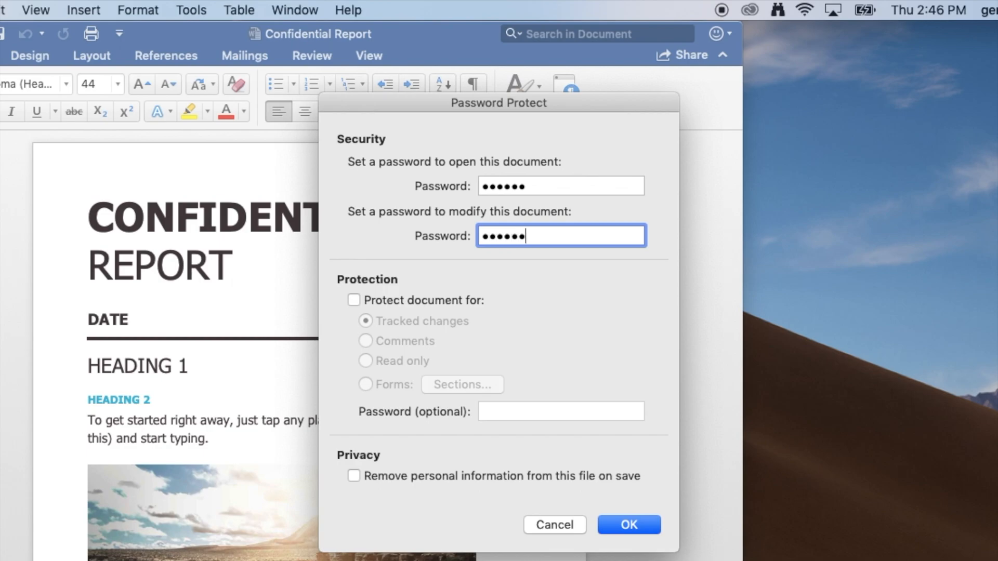
{"action": "left_click", "coordinate": [628, 524]}
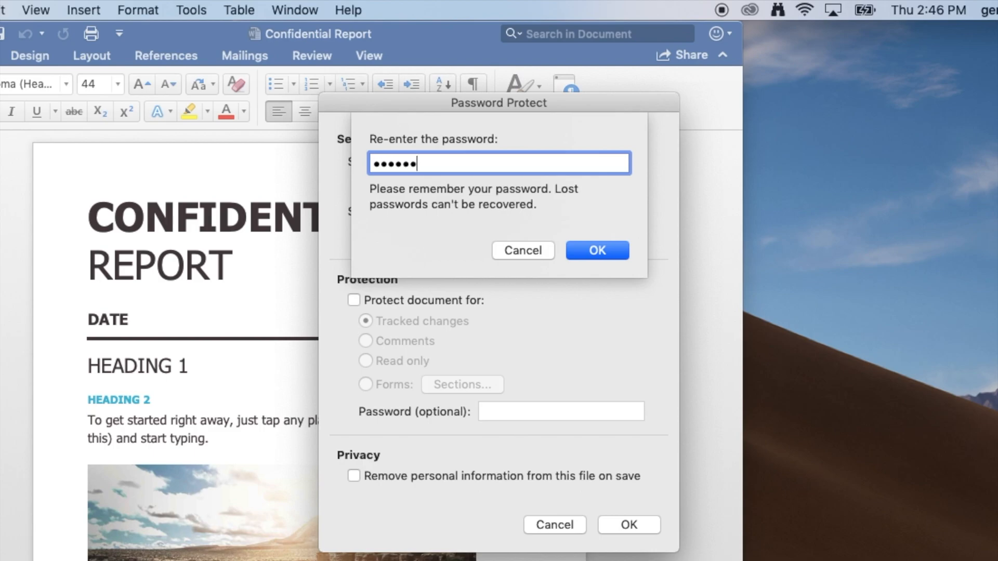
{"action": "left_click", "coordinate": [595, 250]}
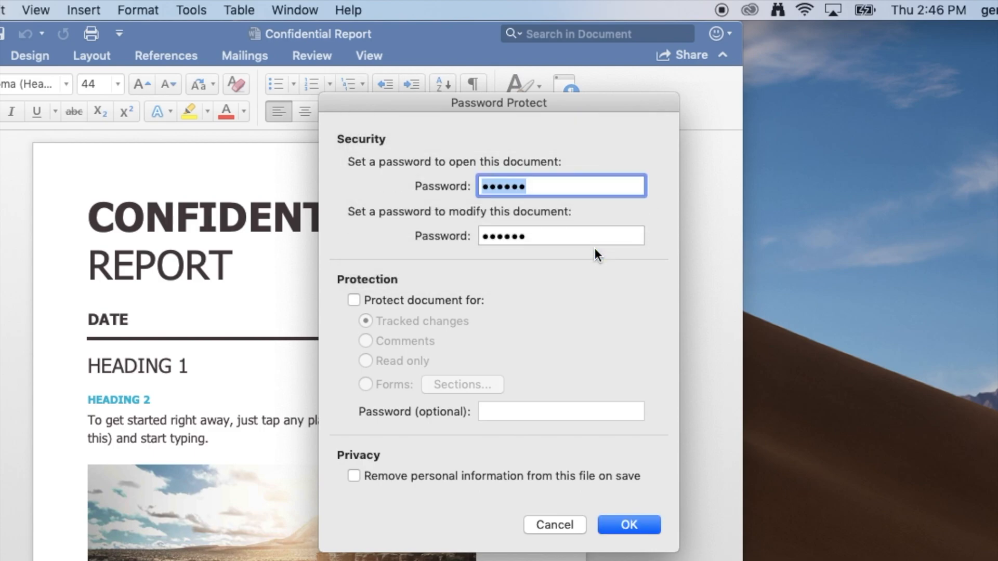
{"action": "mouse_move", "coordinate": [446, 269]}
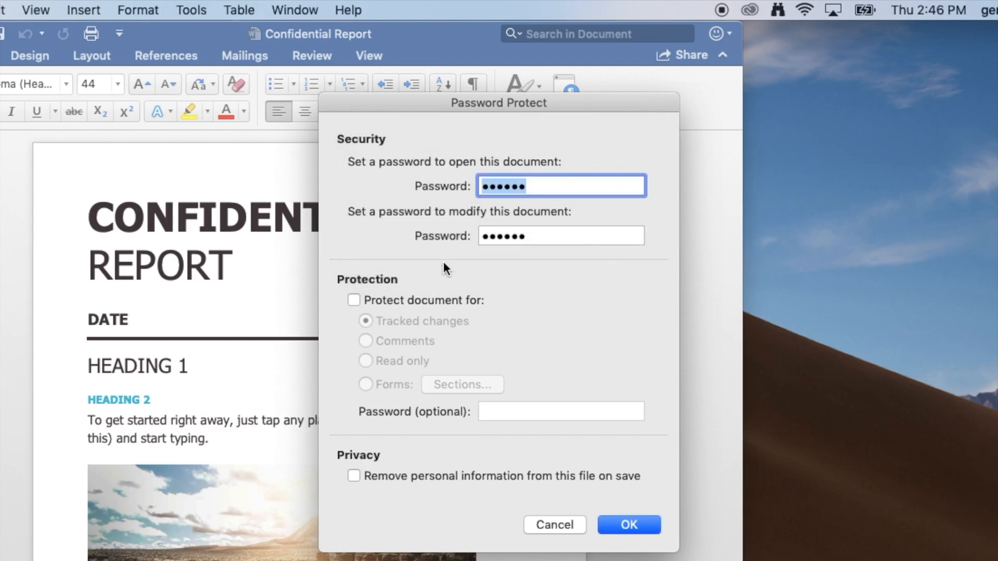
Try the extra protection types (read-only, forms) and leave extra protection switched off
{"action": "left_click", "coordinate": [354, 300]}
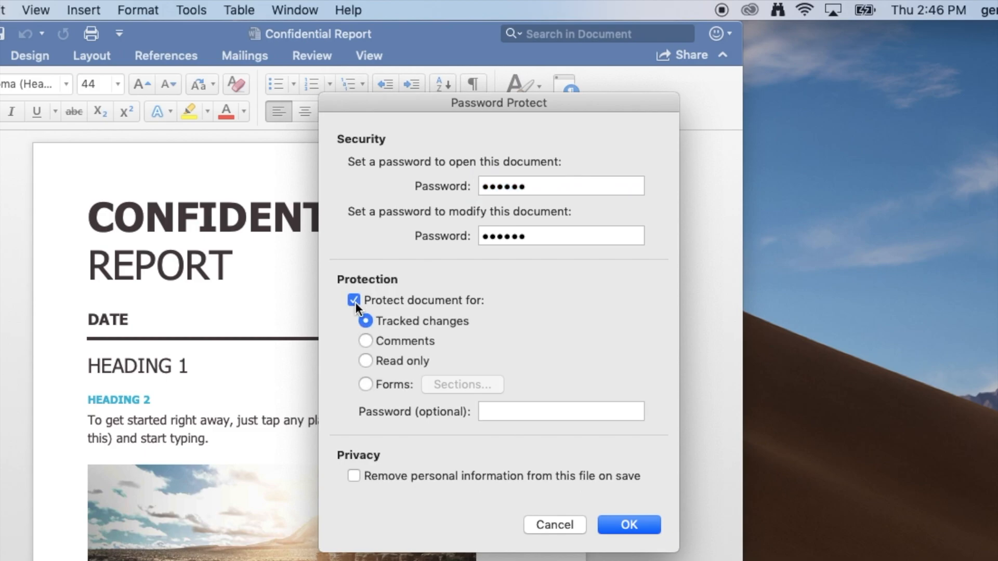
{"action": "mouse_move", "coordinate": [382, 314]}
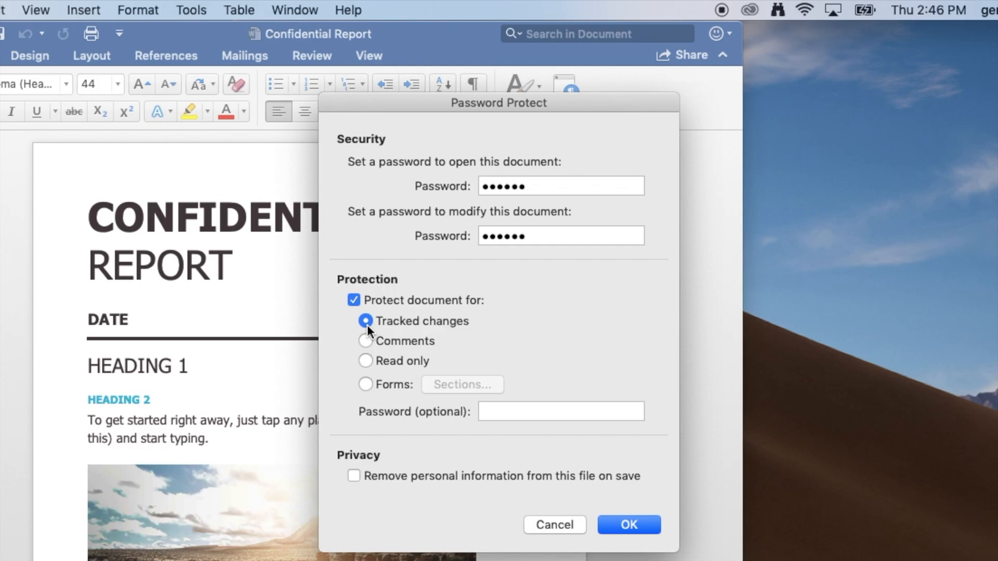
{"action": "mouse_move", "coordinate": [370, 345]}
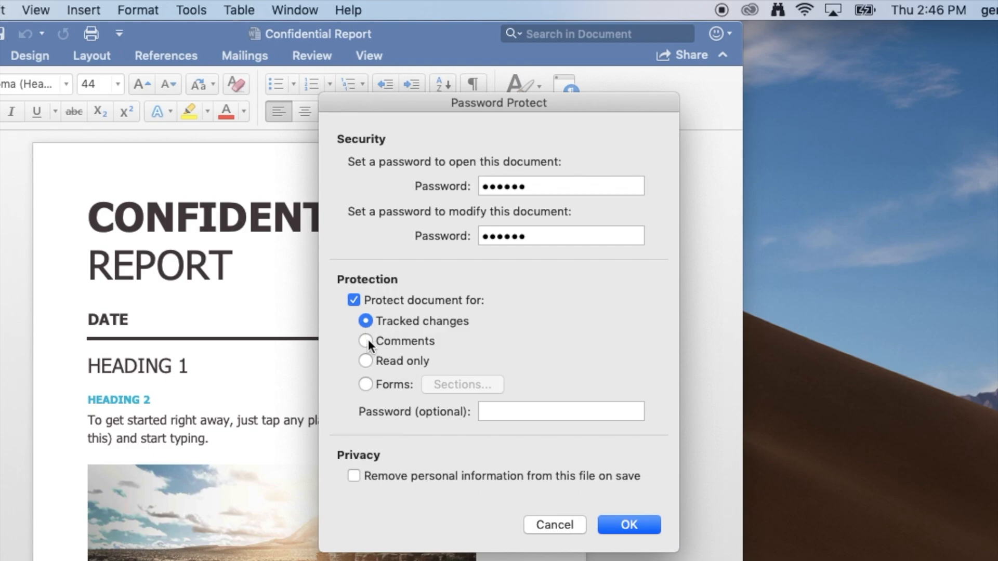
{"action": "left_click", "coordinate": [365, 361]}
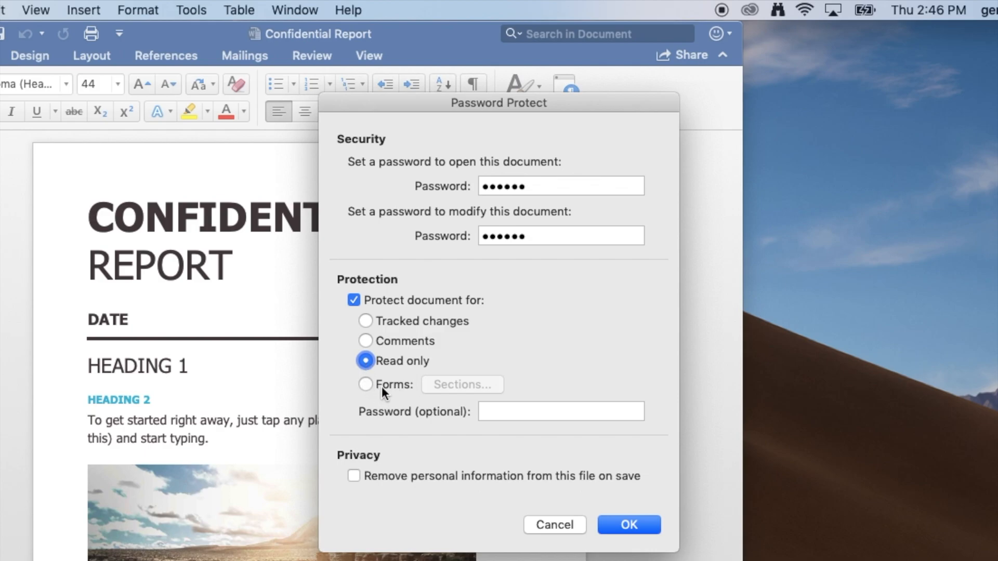
{"action": "left_click", "coordinate": [365, 385]}
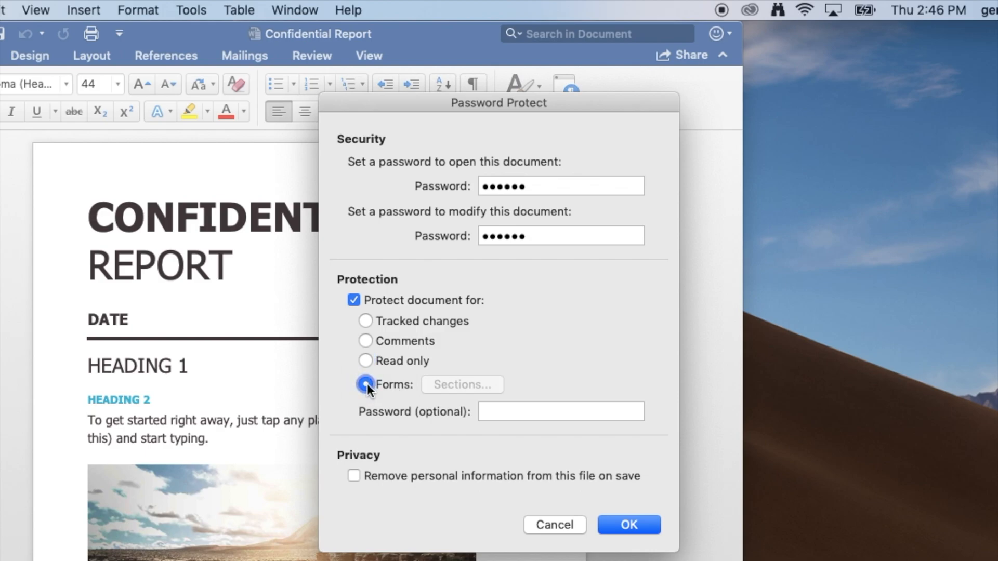
{"action": "left_click", "coordinate": [354, 299]}
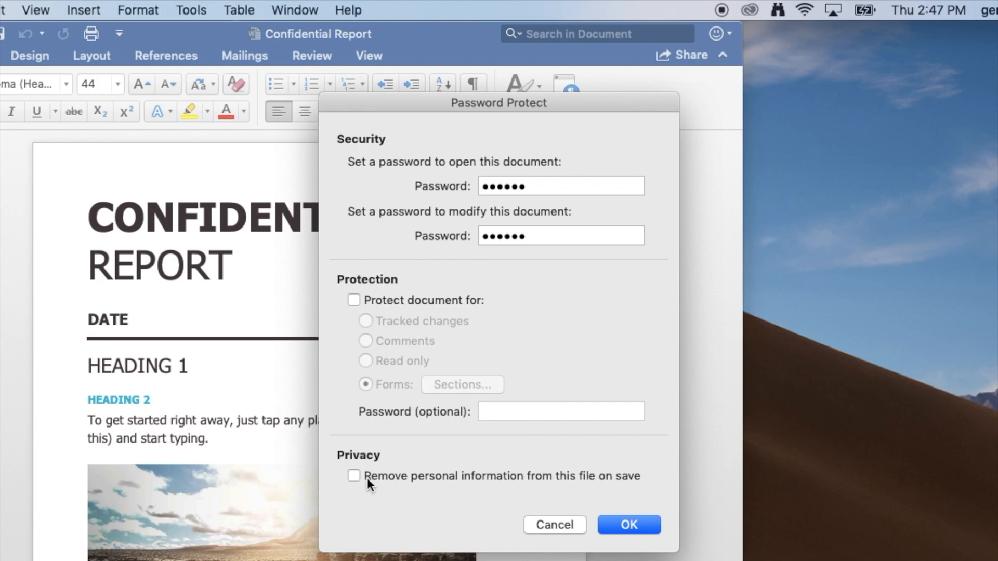
{"action": "mouse_move", "coordinate": [370, 496]}
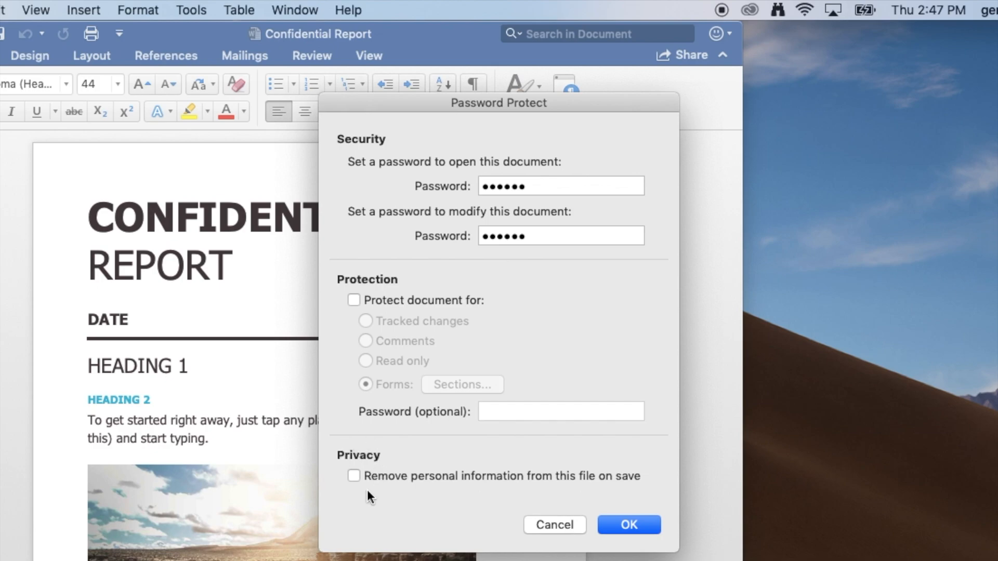
{"action": "mouse_move", "coordinate": [591, 477]}
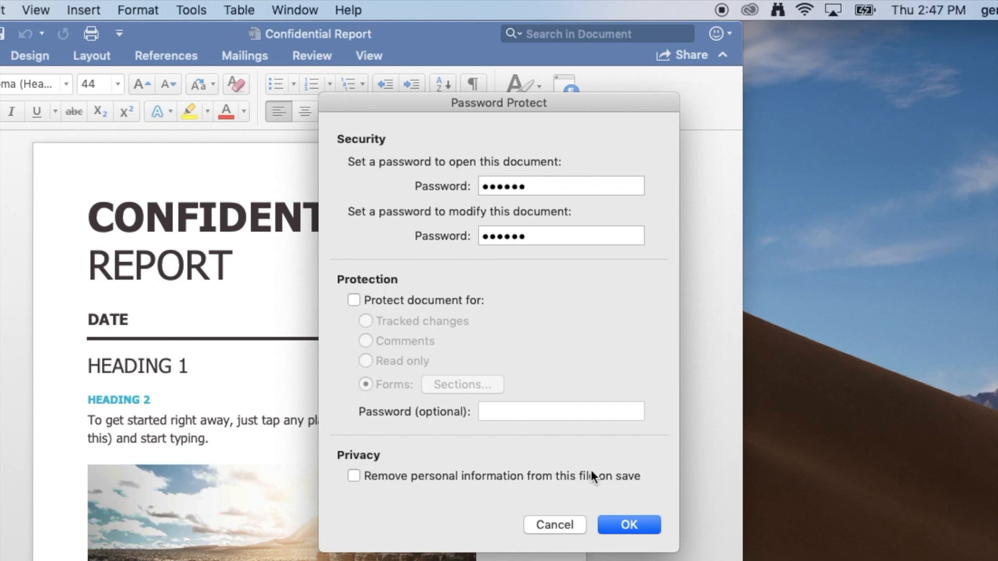
{"action": "mouse_move", "coordinate": [449, 324]}
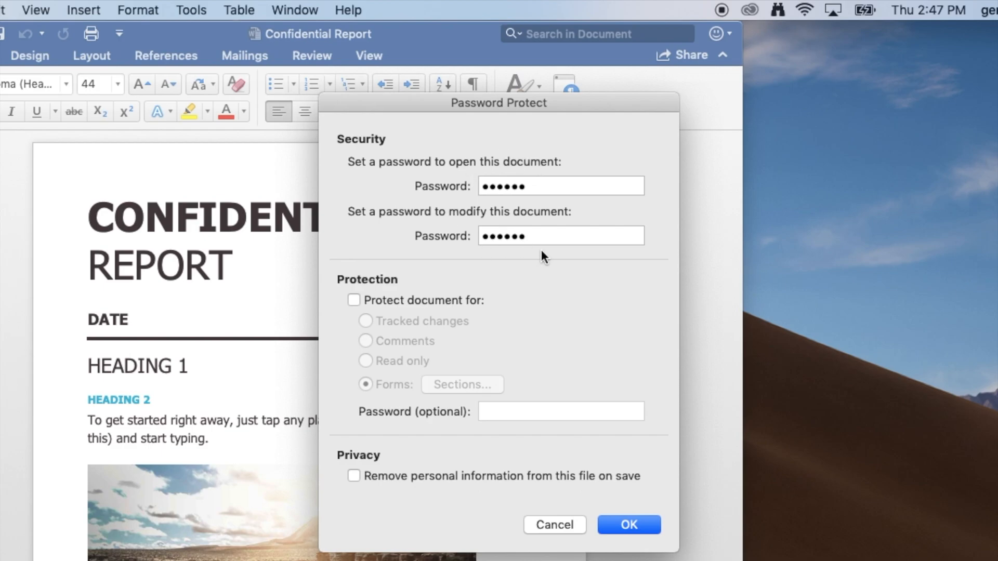
{"action": "mouse_move", "coordinate": [540, 273]}
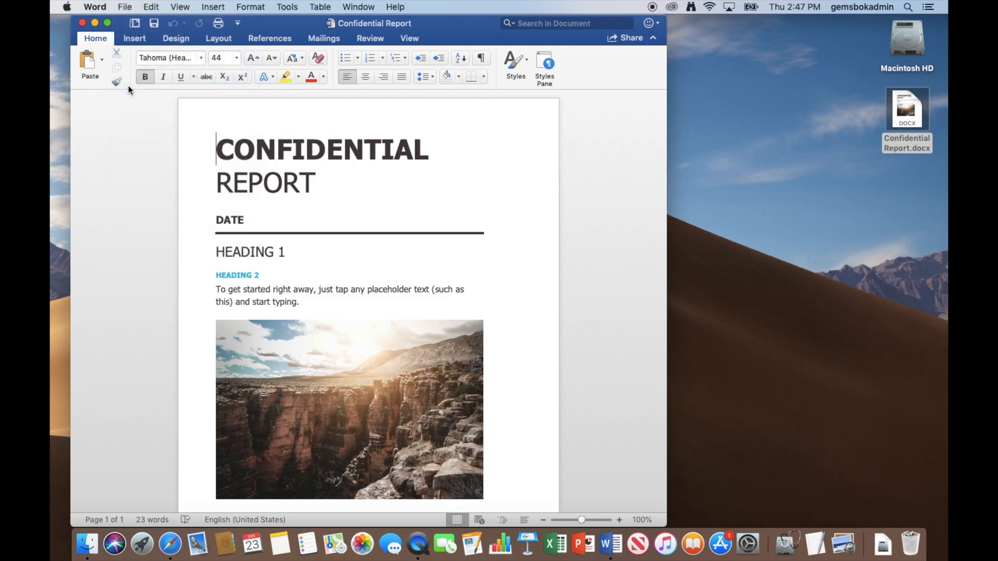
Close the password-protected report, leaving the desktop showing
{"action": "left_click", "coordinate": [82, 23]}
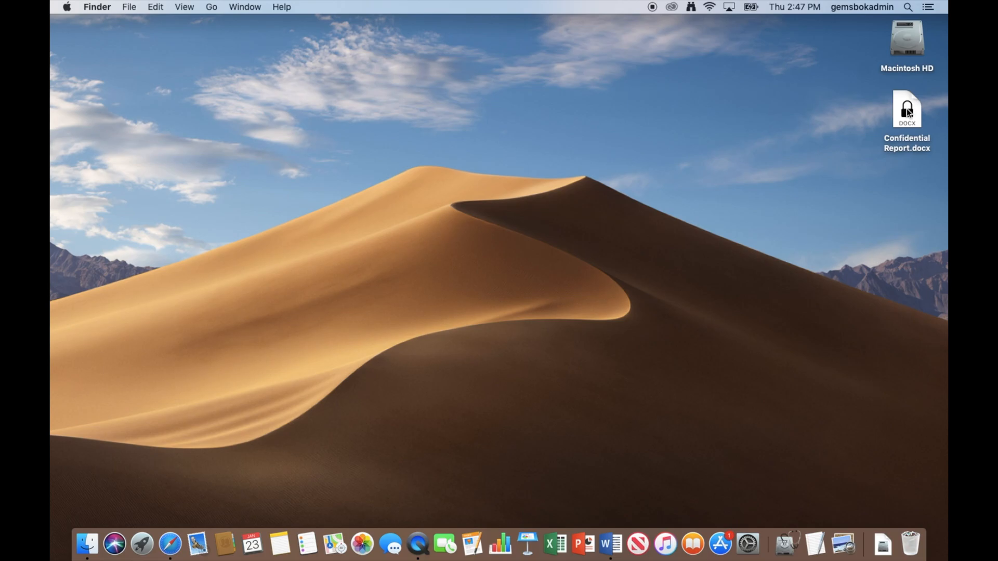
Reopen Confidential Report.docx and submit its open password
{"action": "double_click", "coordinate": [906, 109]}
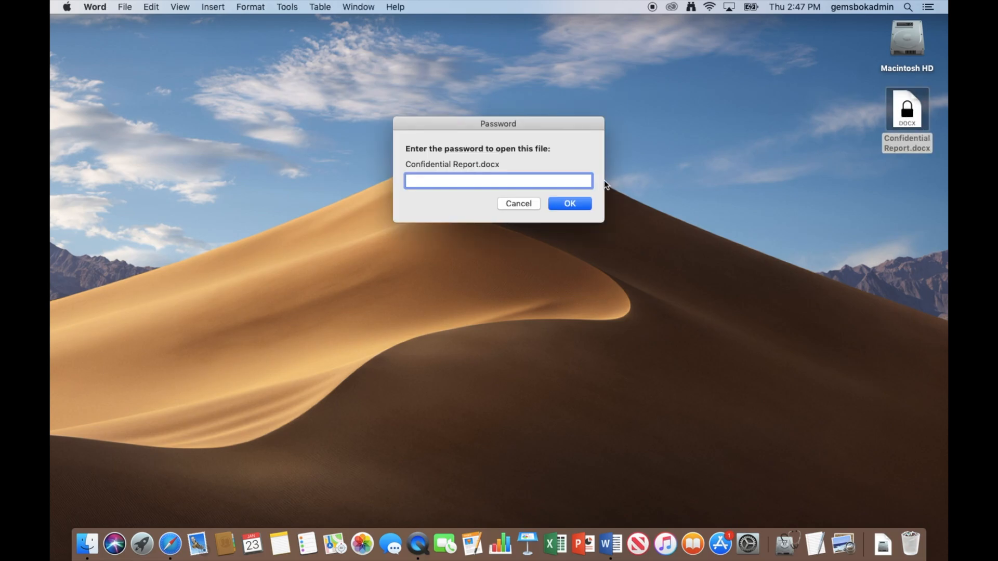
{"action": "type", "text": "•"}
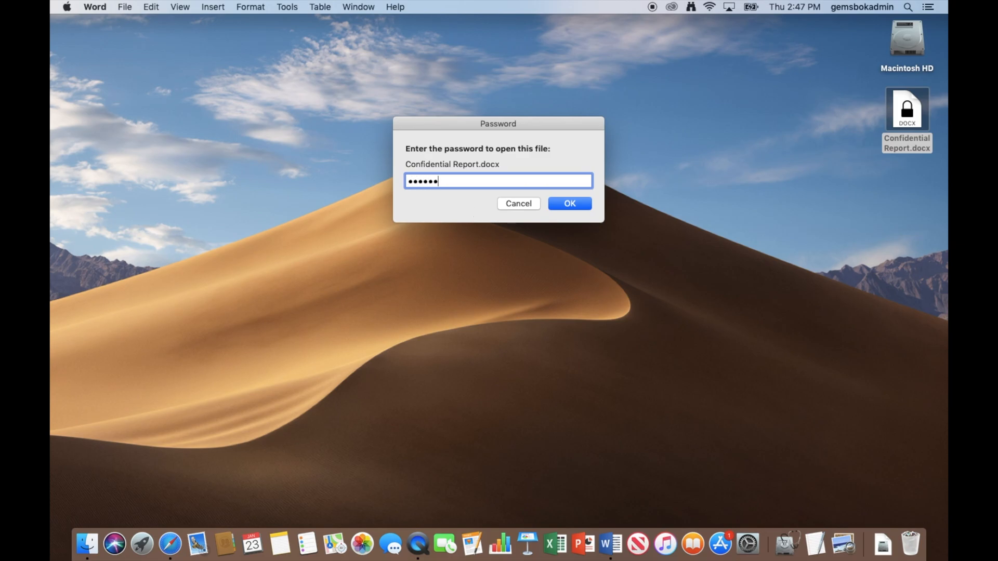
{"action": "left_click", "coordinate": [569, 202]}
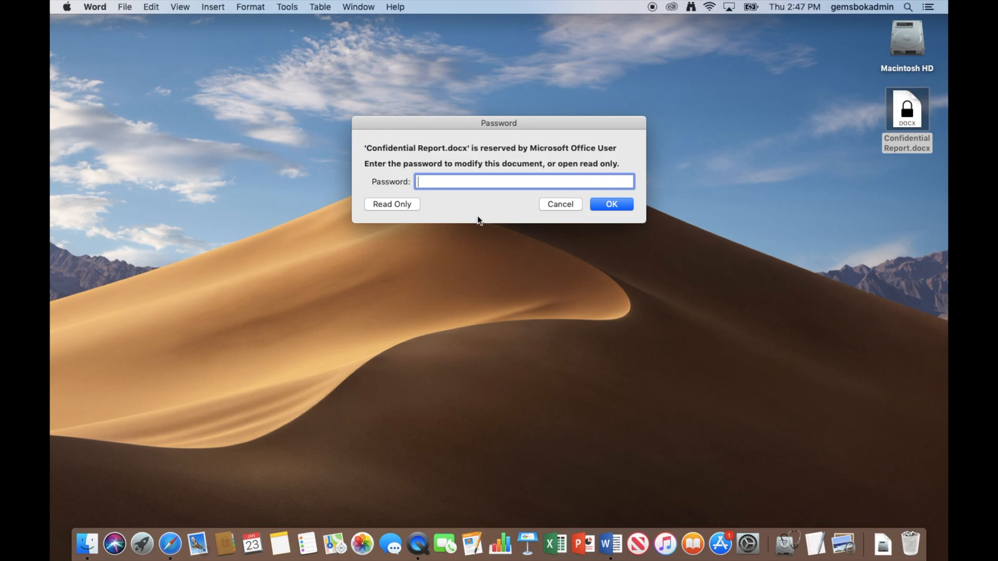
{"action": "mouse_move", "coordinate": [444, 201]}
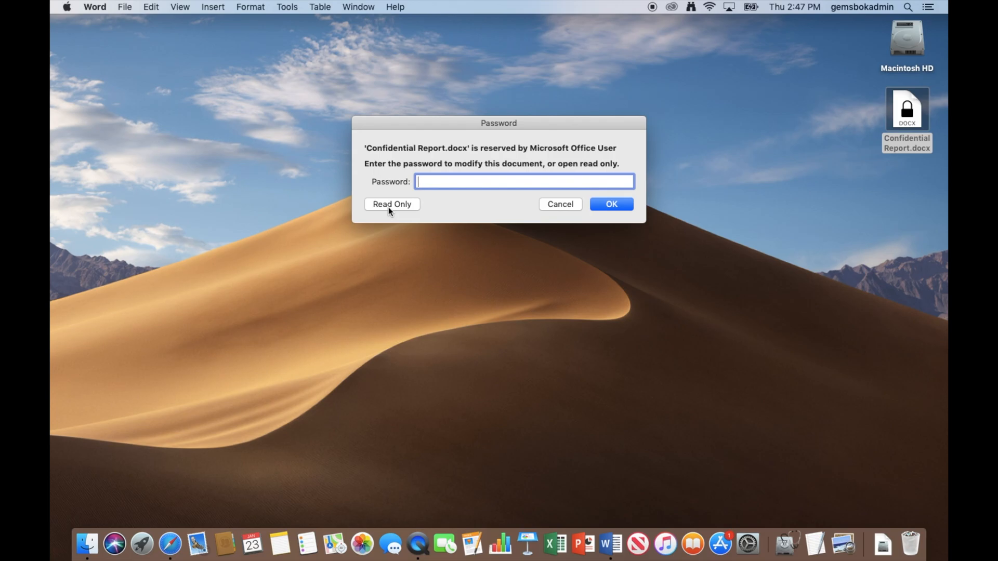
Submit the modify password to unlock the report for full editing
{"action": "type", "text": "•"}
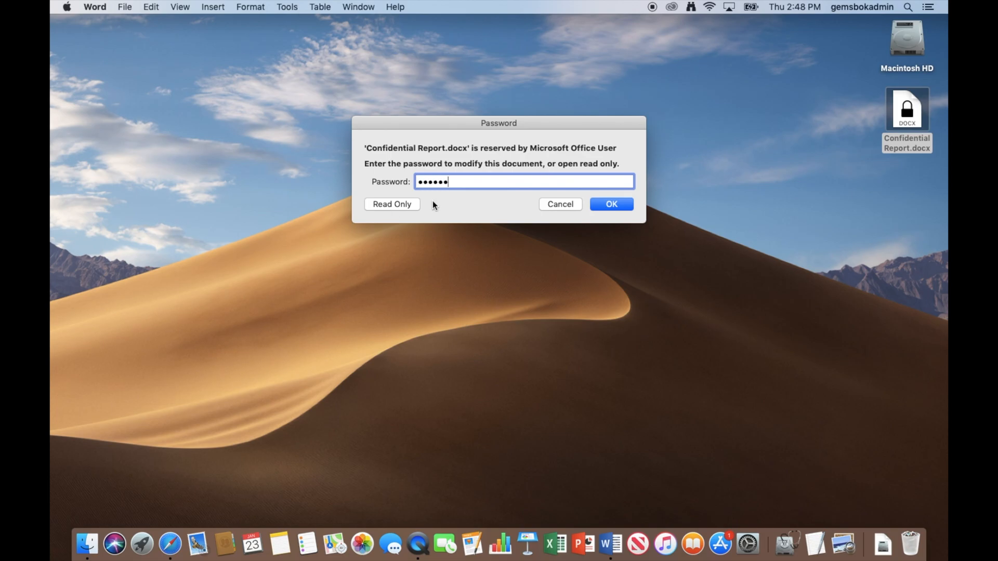
{"action": "left_click", "coordinate": [610, 205]}
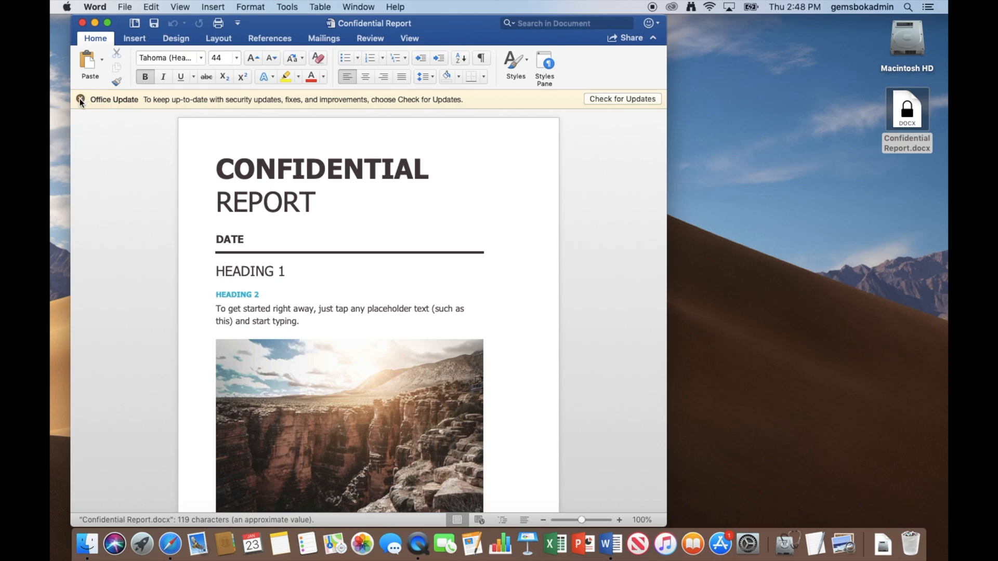
Dismiss the Office Update notice and replace the DATE placeholder with TODAY
{"action": "left_click", "coordinate": [81, 100]}
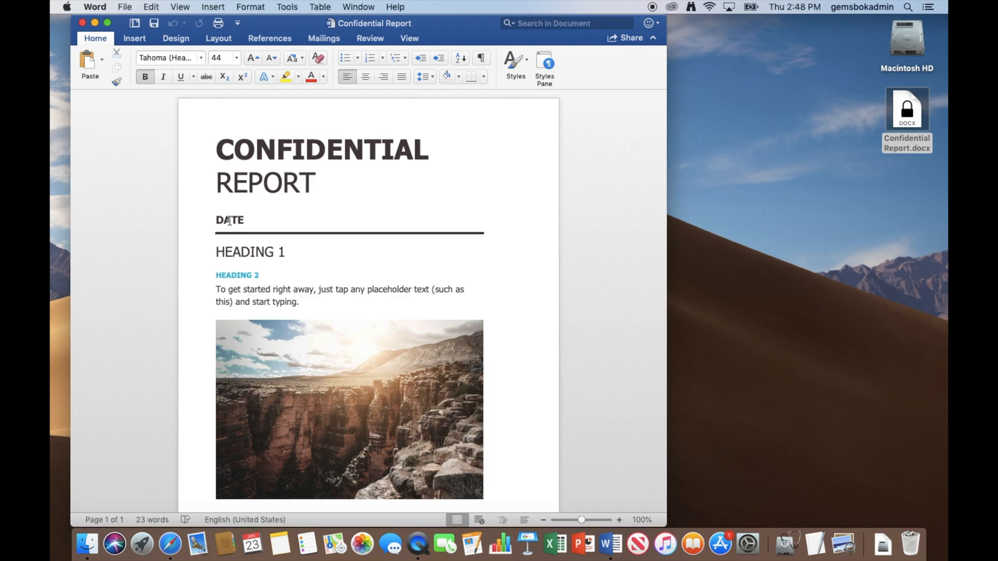
{"action": "type", "text": "TO"}
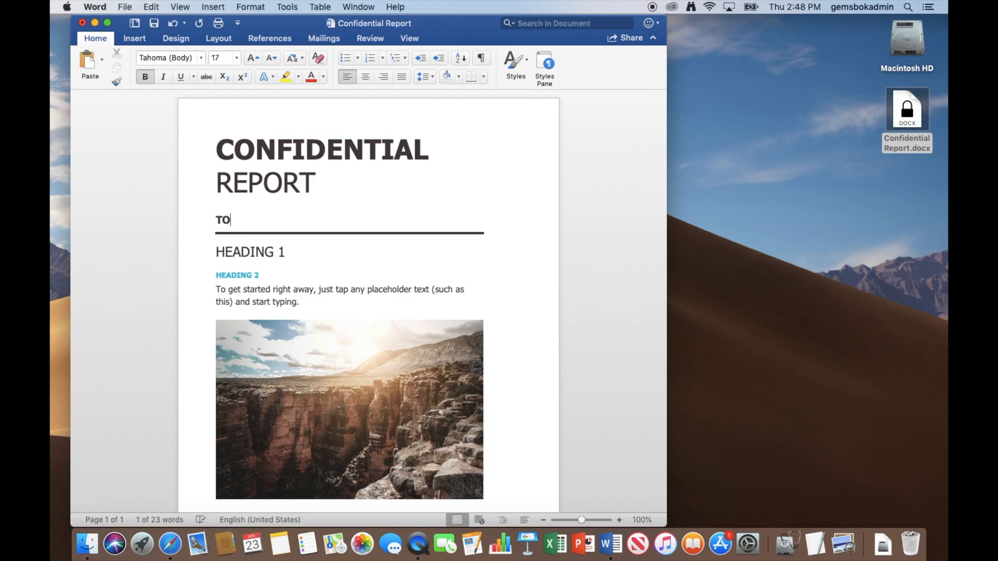
{"action": "type", "text": "DAY"}
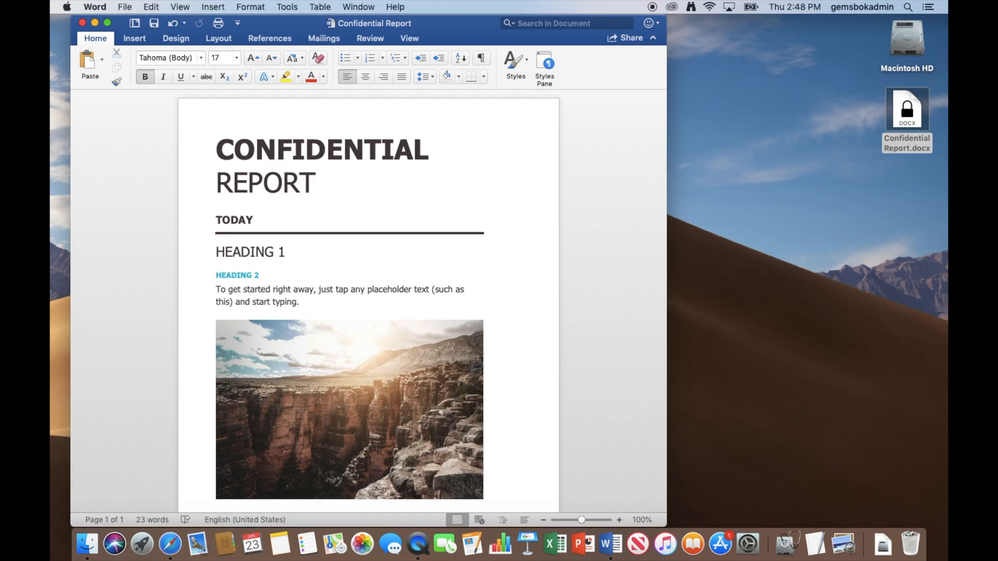
{"action": "left_click", "coordinate": [253, 219]}
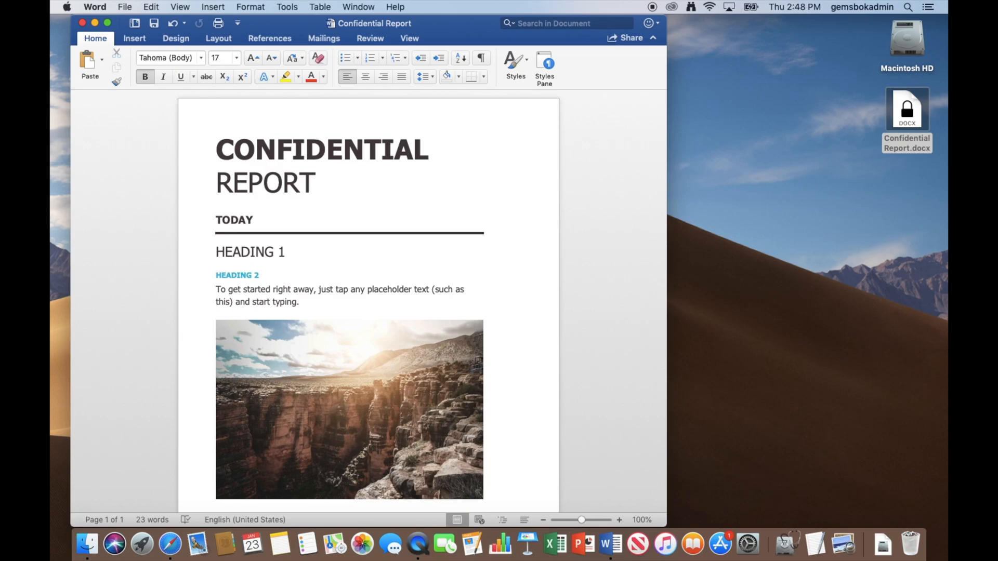
{"action": "left_click", "coordinate": [252, 220]}
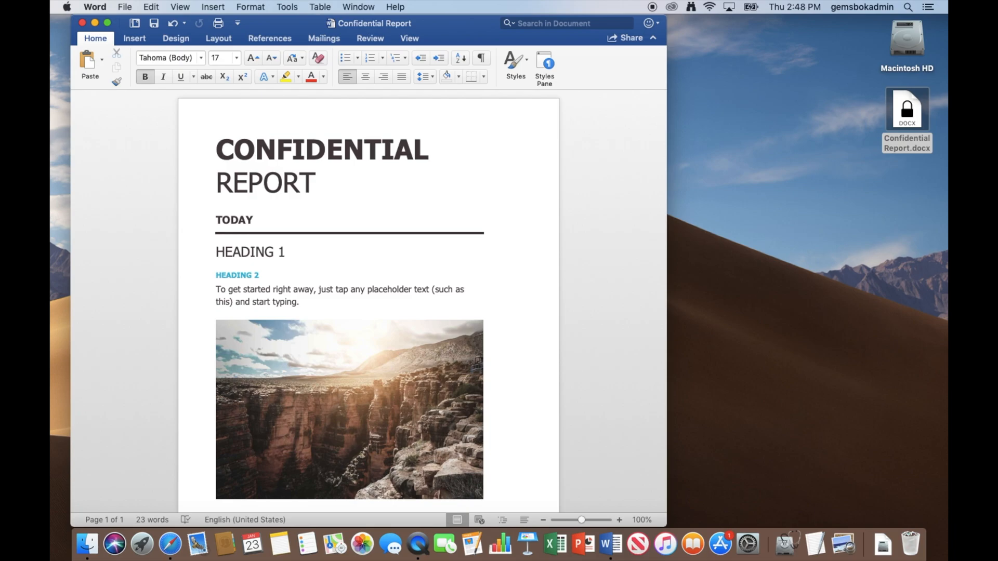
{"action": "left_click", "coordinate": [252, 219]}
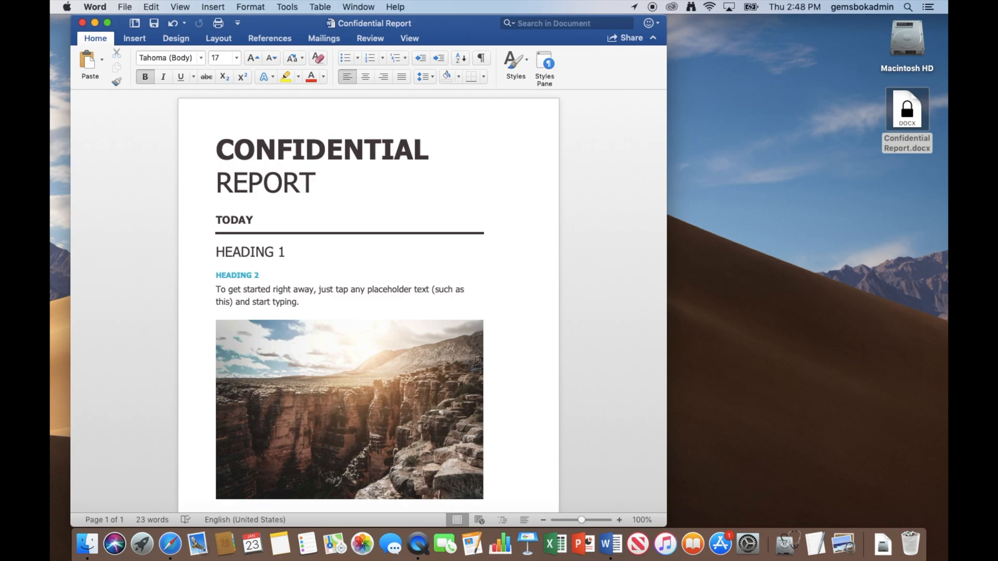
{"action": "left_click", "coordinate": [253, 219]}
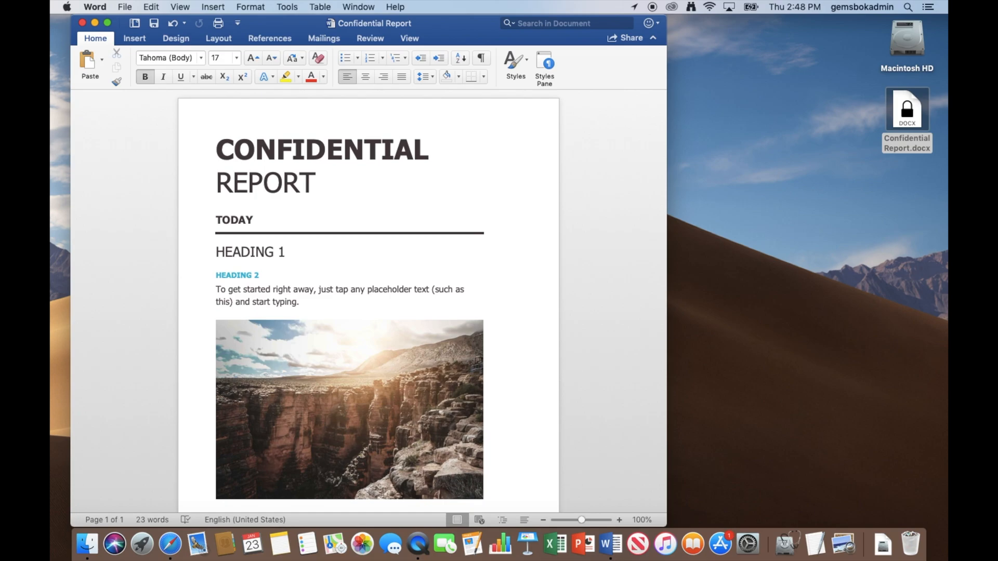
{"action": "left_click", "coordinate": [253, 219]}
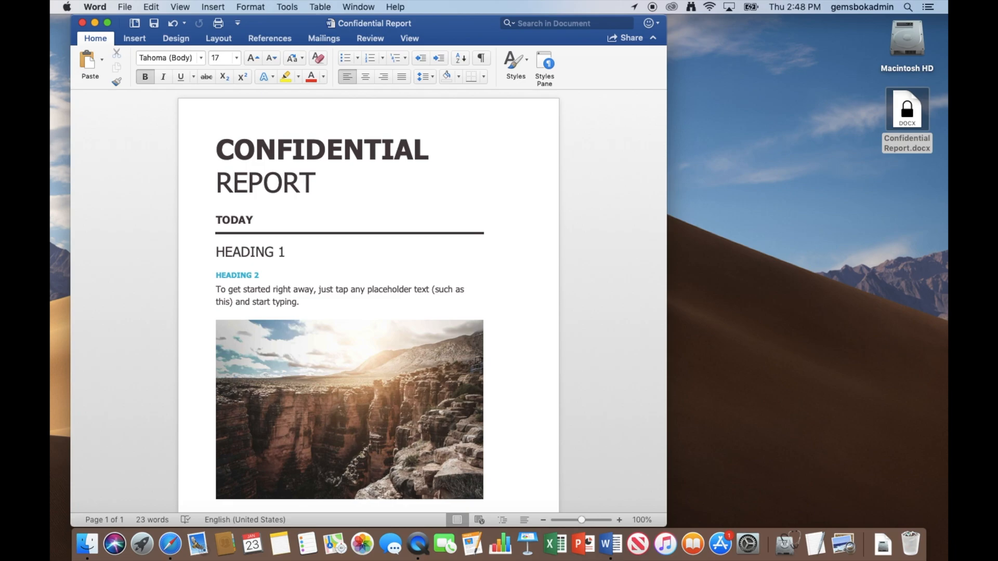
{"action": "left_click", "coordinate": [251, 220]}
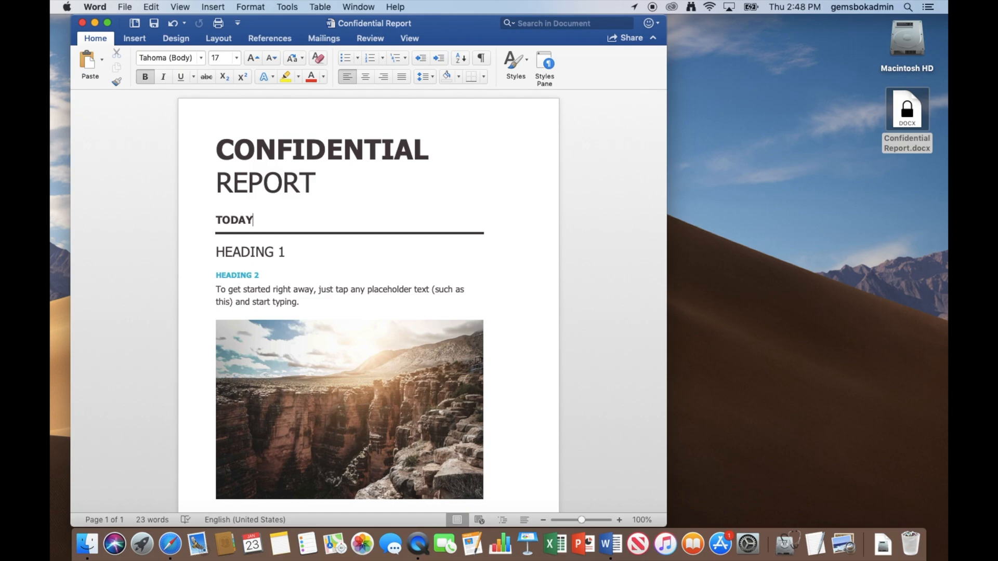